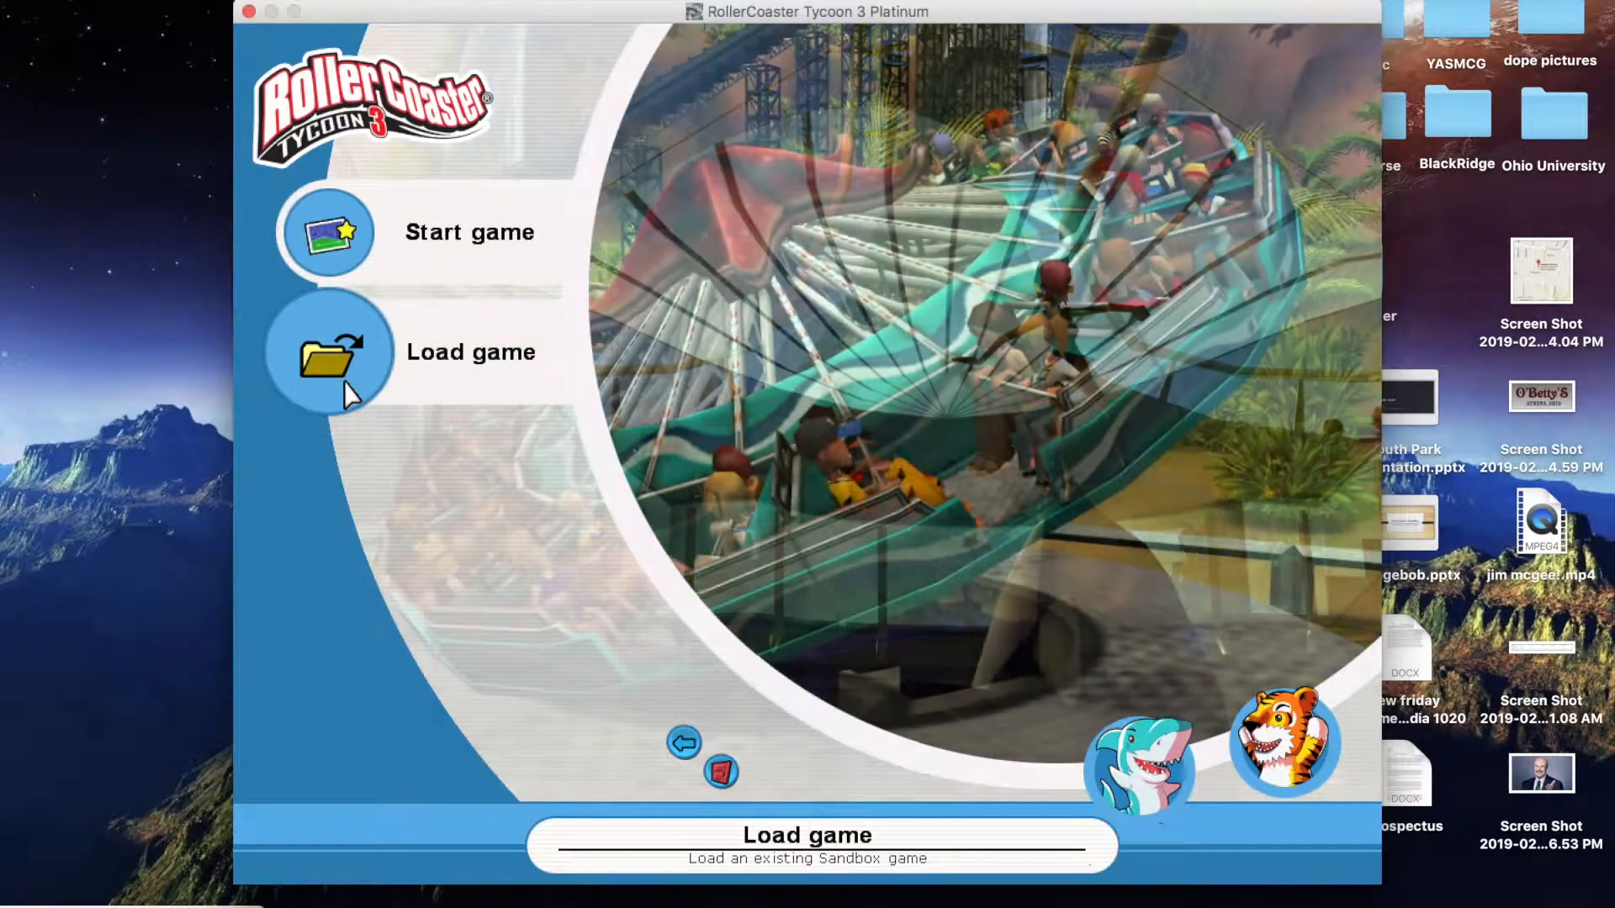
Bring up the Load game list showing the saved sandbox park "Lizard Man the Ride".
left_click(330, 350)
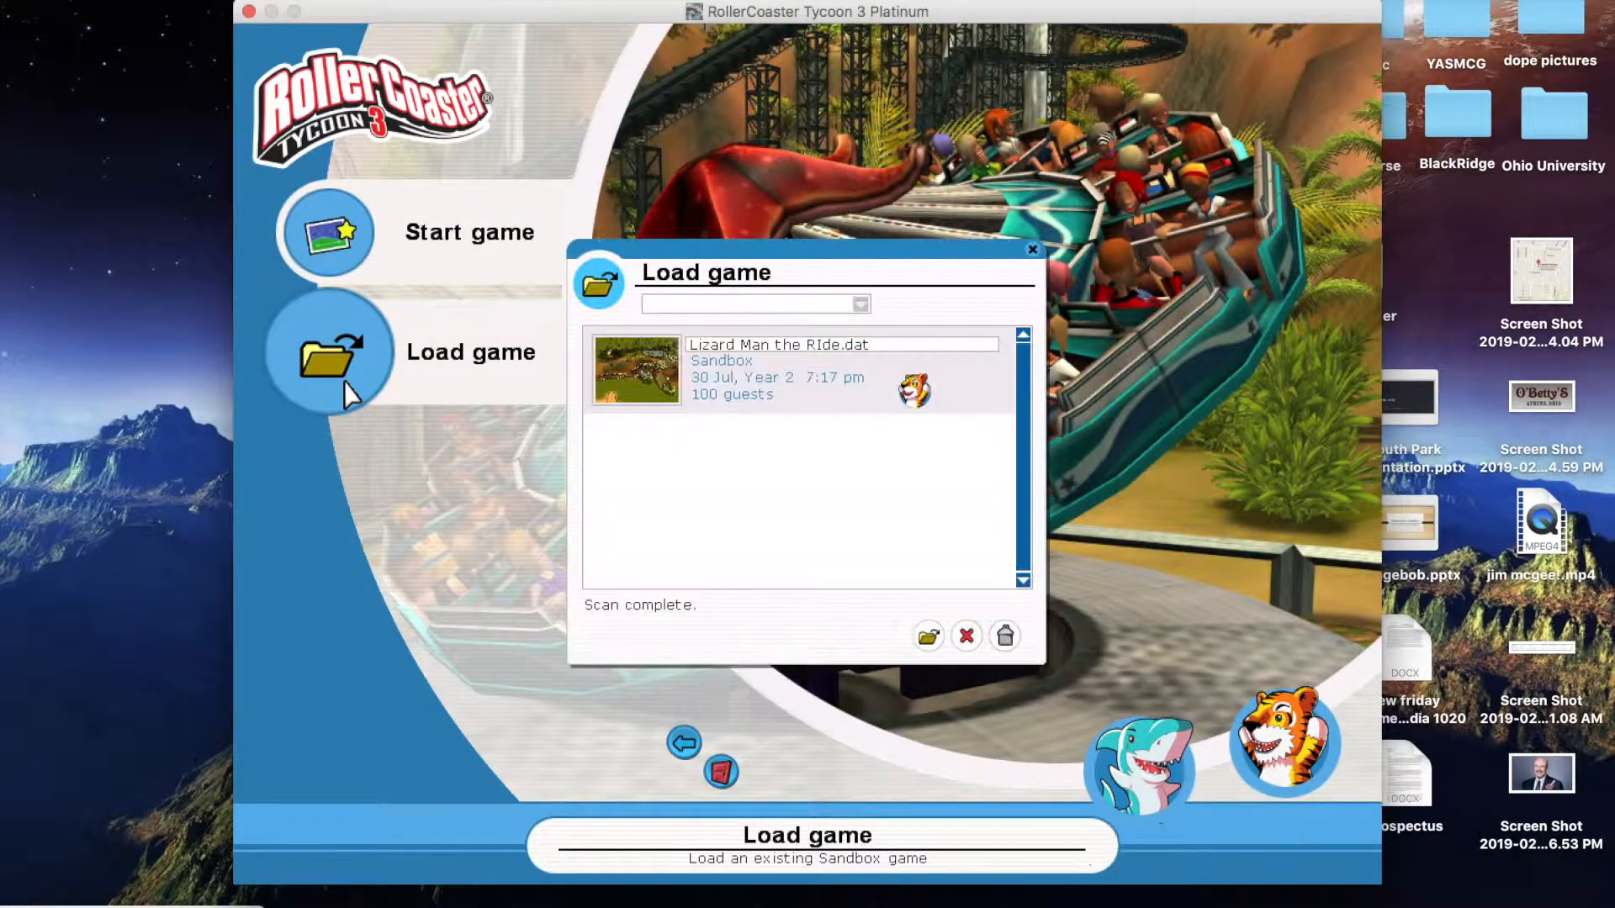
mouse_move(1019, 273)
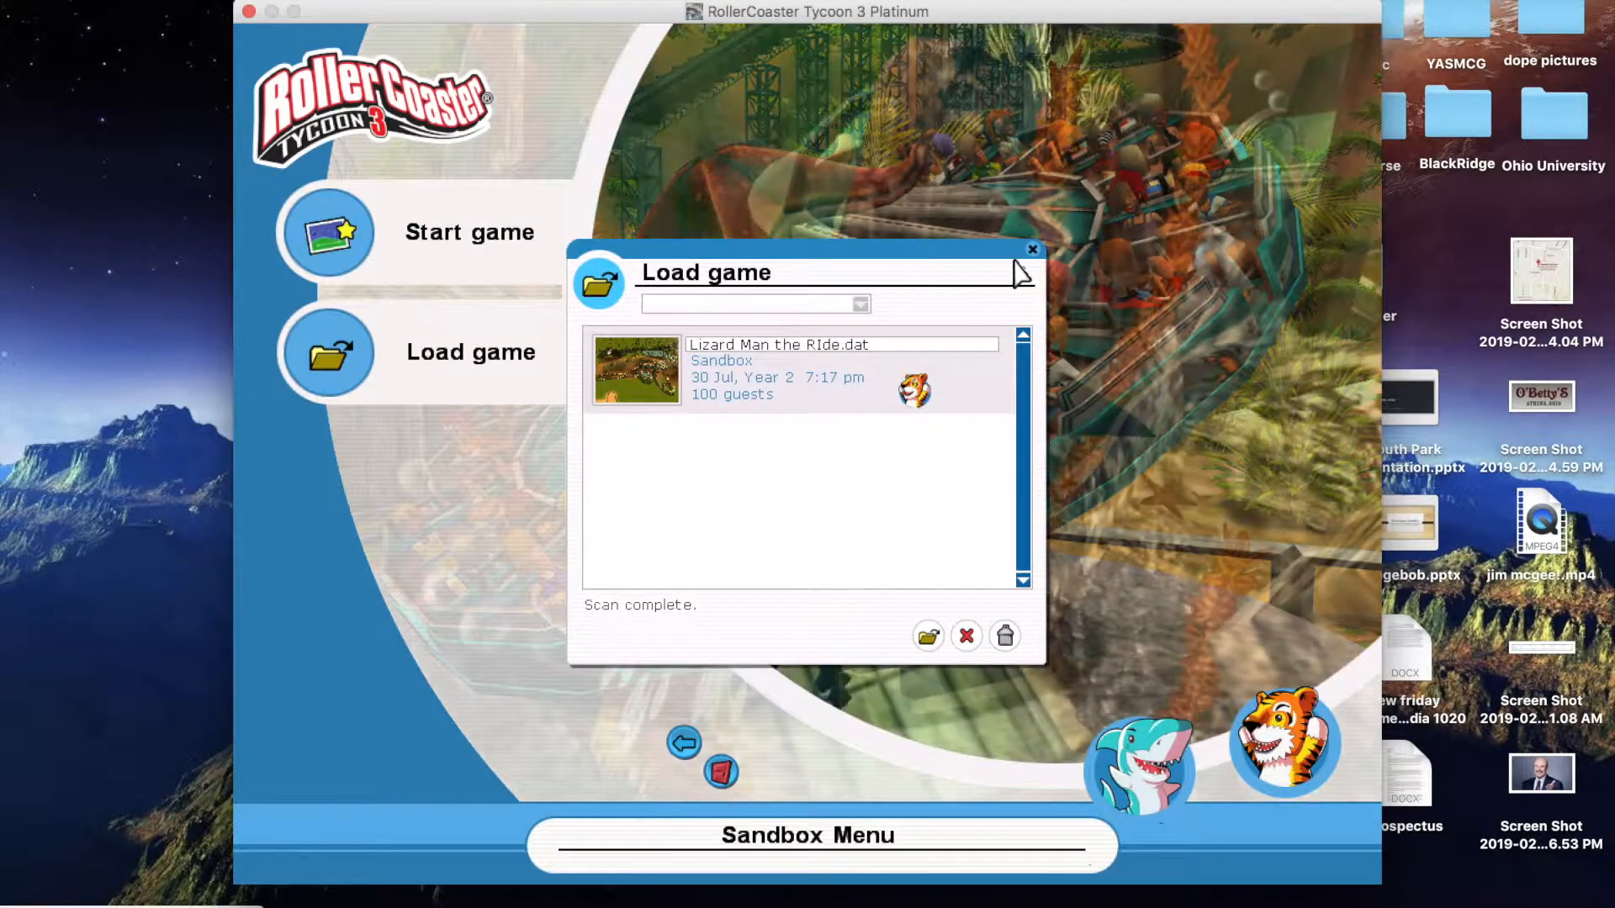
Dismiss the saved-game list to return to the Sandbox menu for a new park.
left_click(1031, 248)
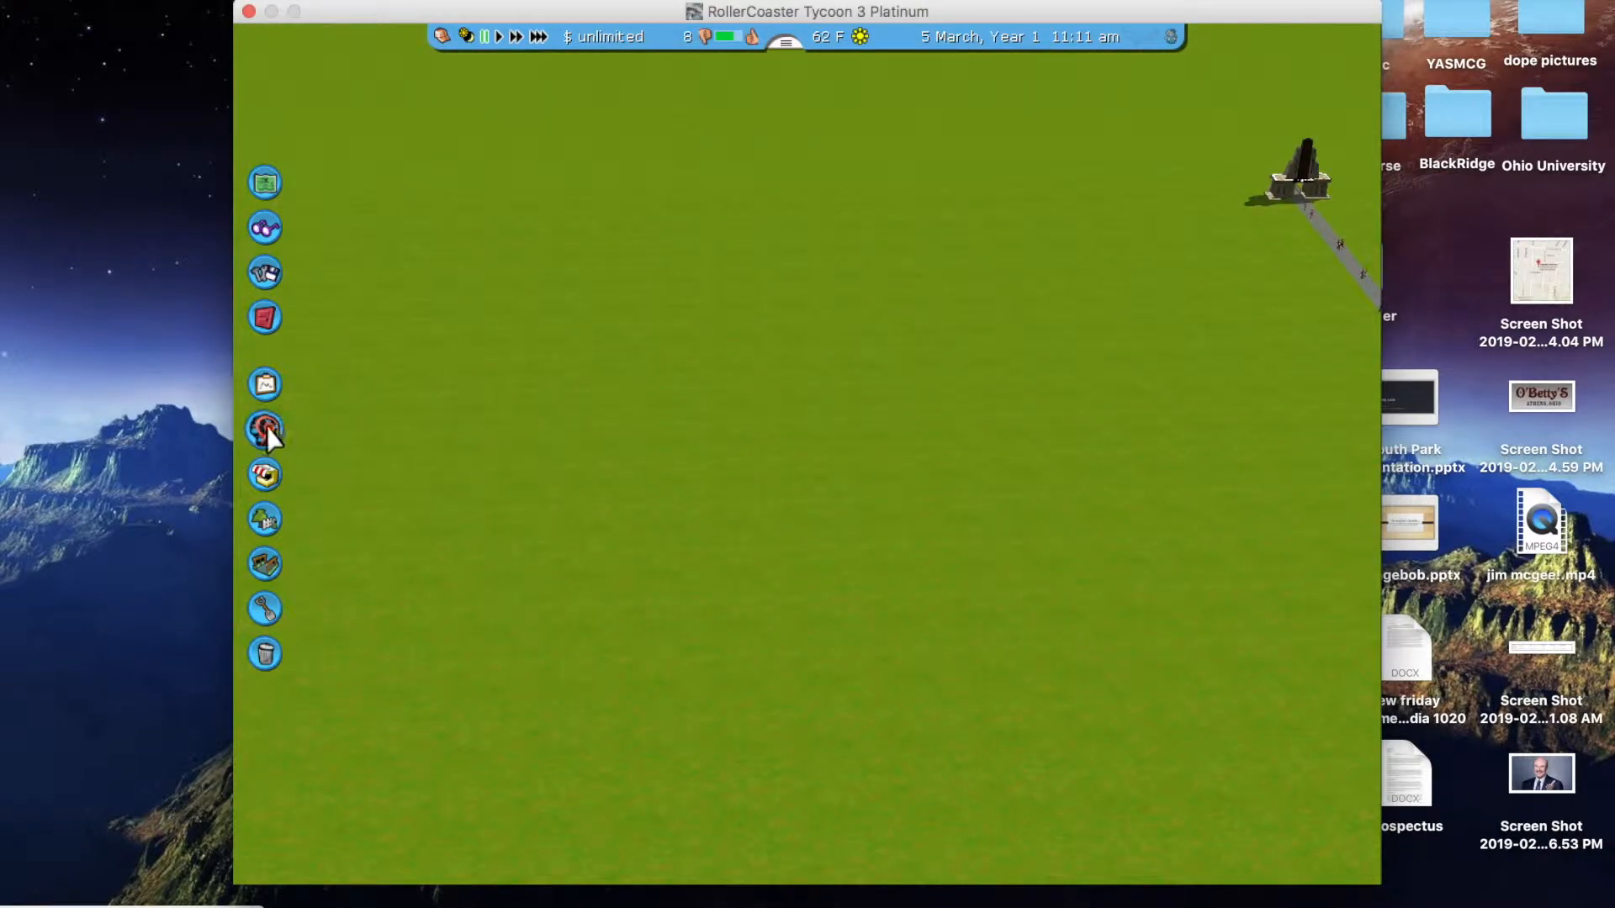
Browse the roller coaster types under Rides to pick a coaster for the new station.
left_click(264, 430)
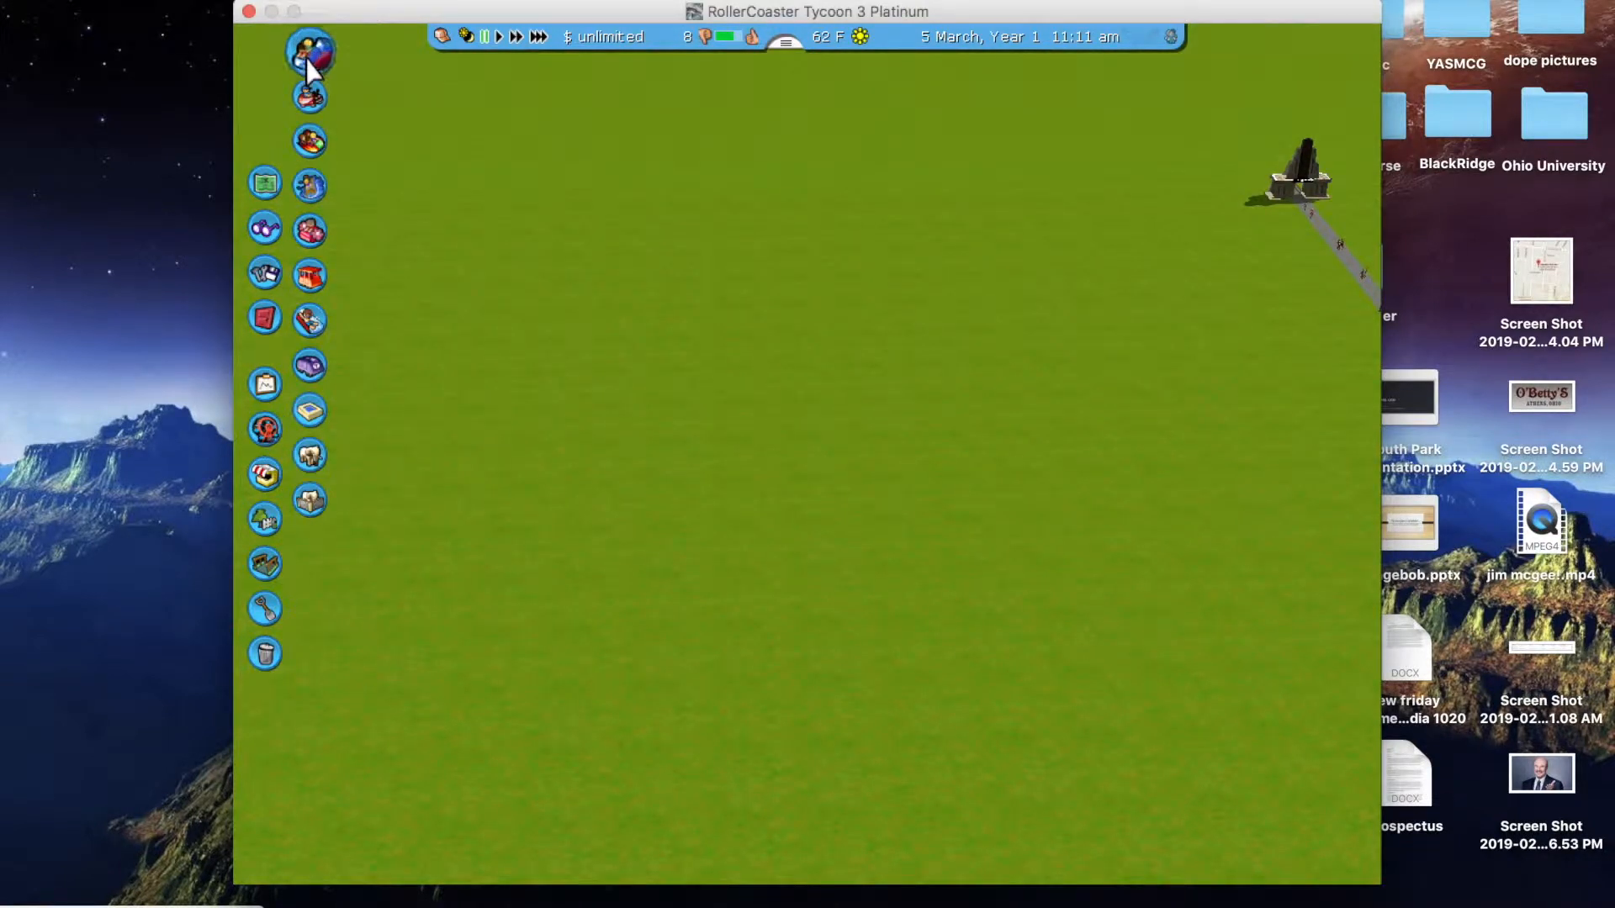
left_click(309, 52)
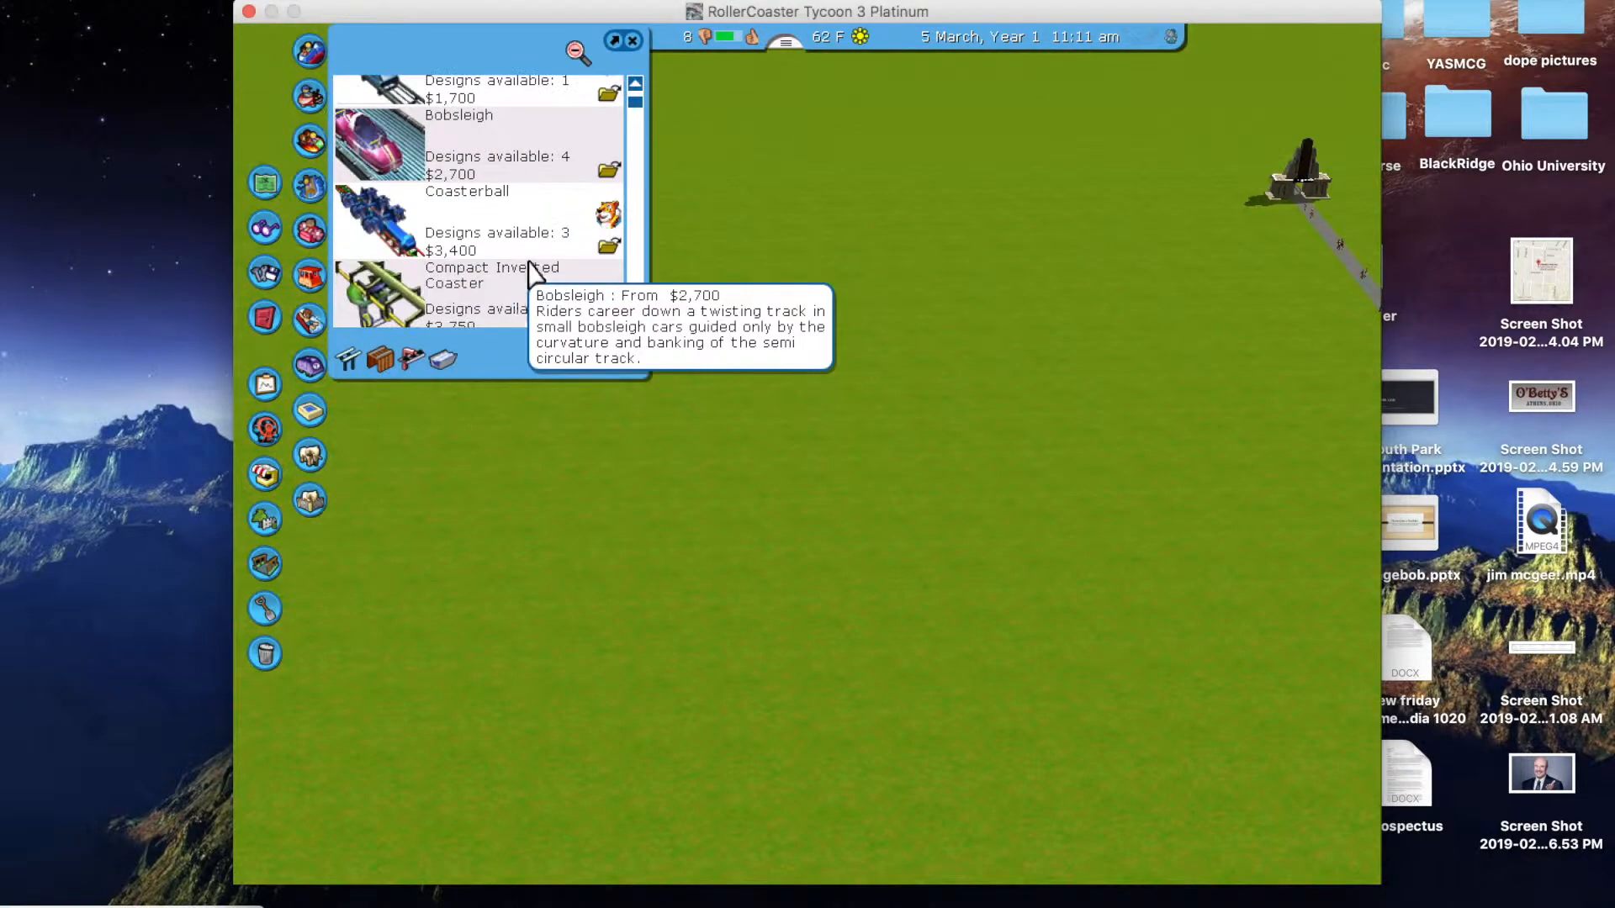
mouse_move(447, 232)
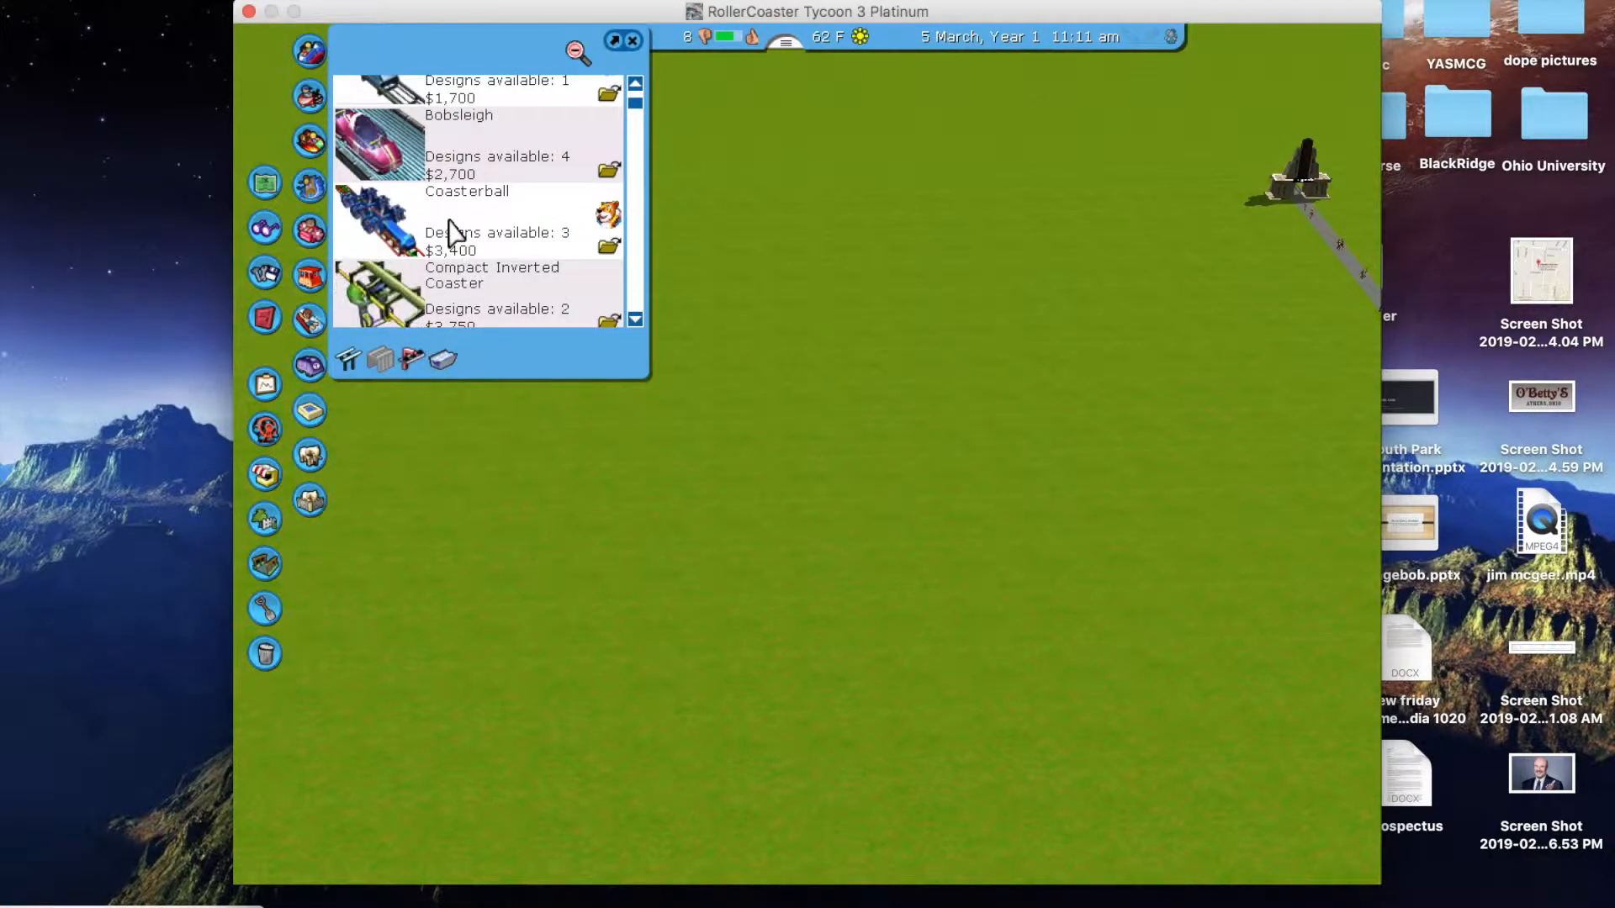
scroll("down", 3)
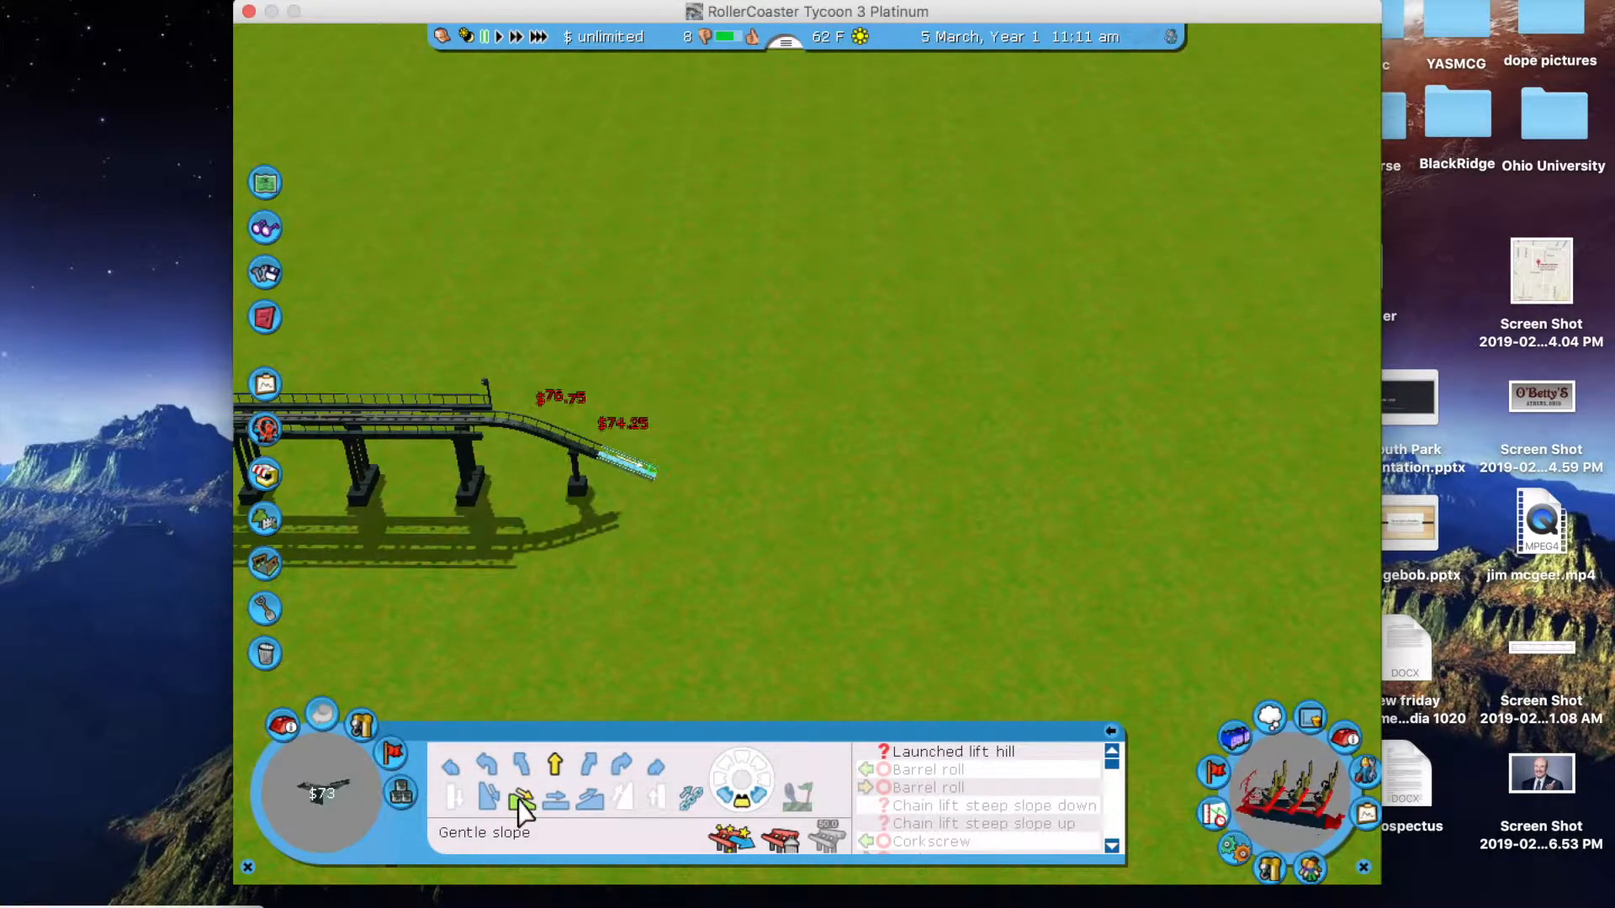
Lay straight and curved track into a wide U-turn, then begin a gentle climb.
left_click(554, 801)
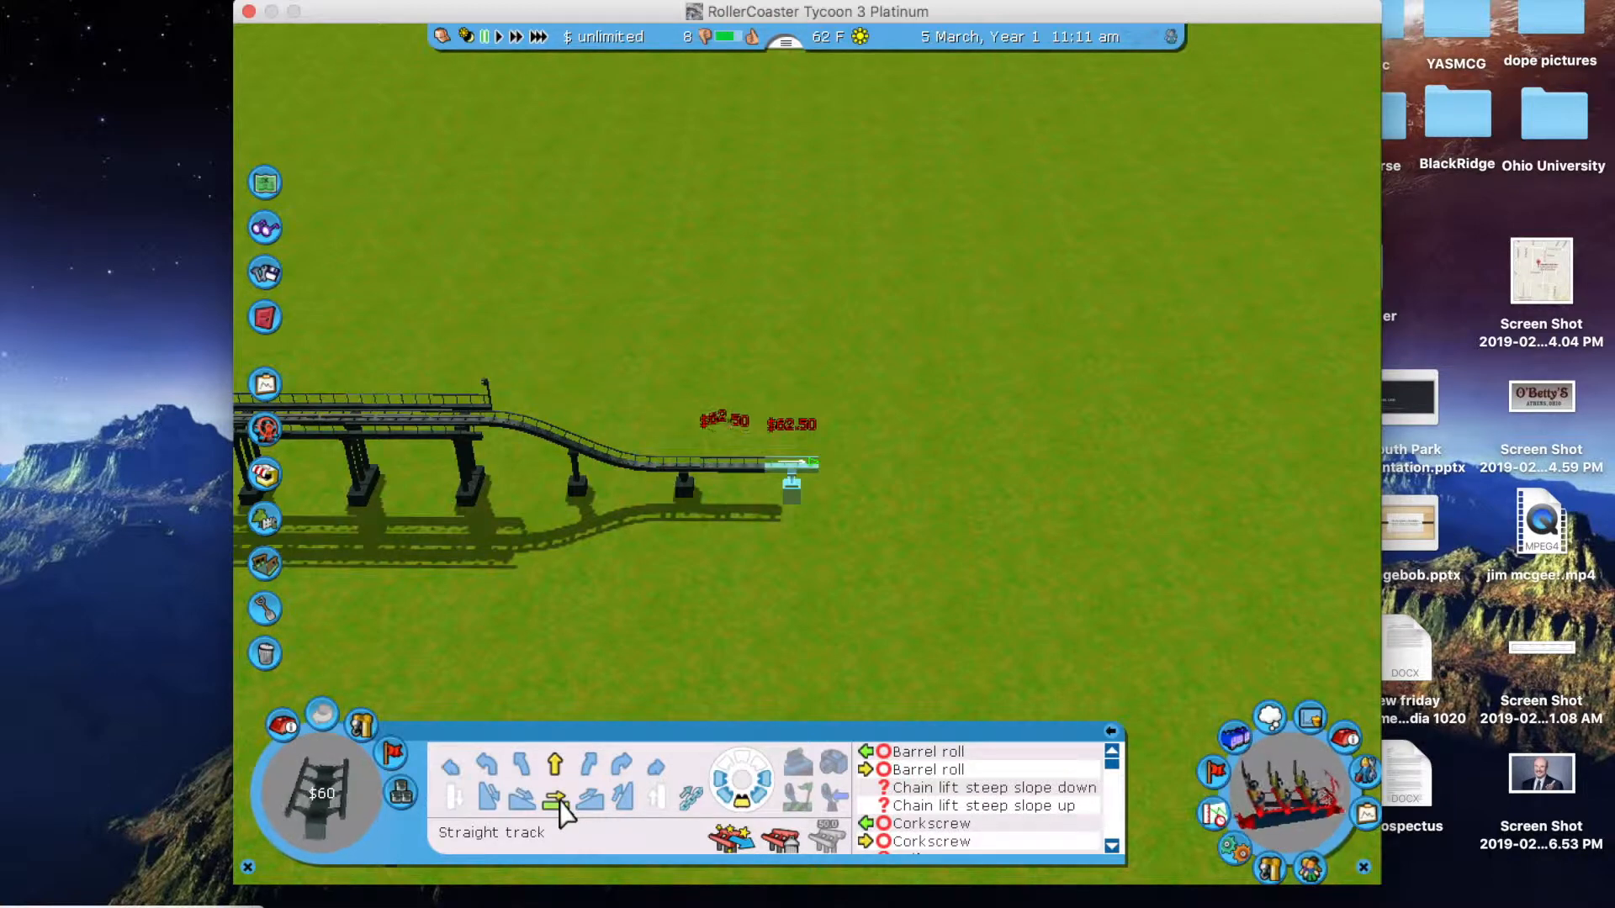
left_click(482, 767)
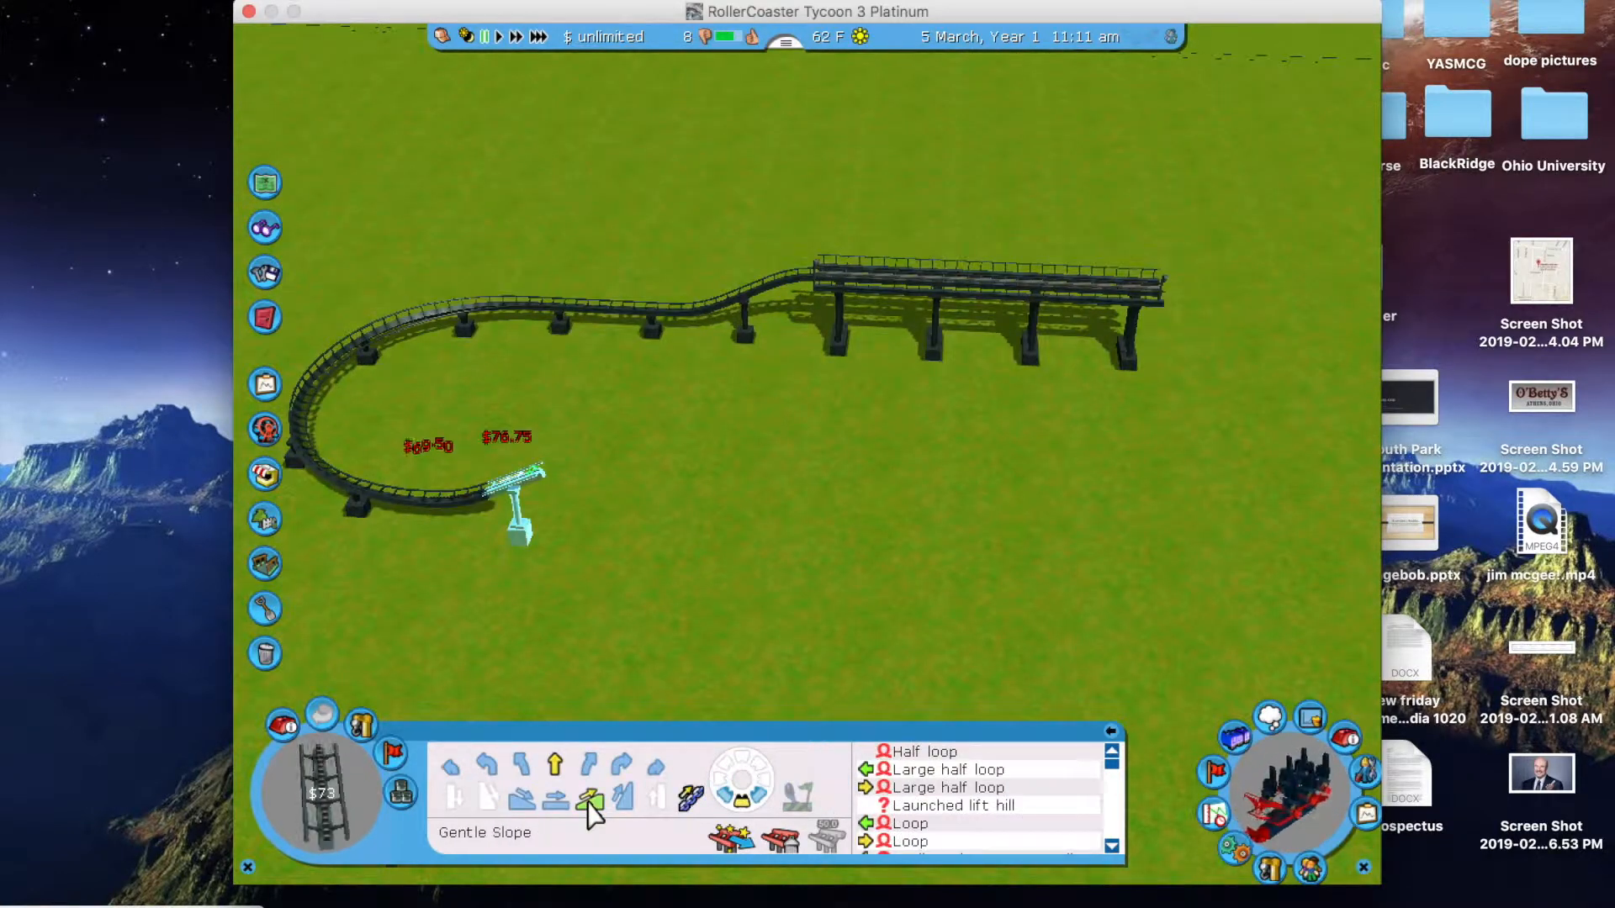
left_click(599, 802)
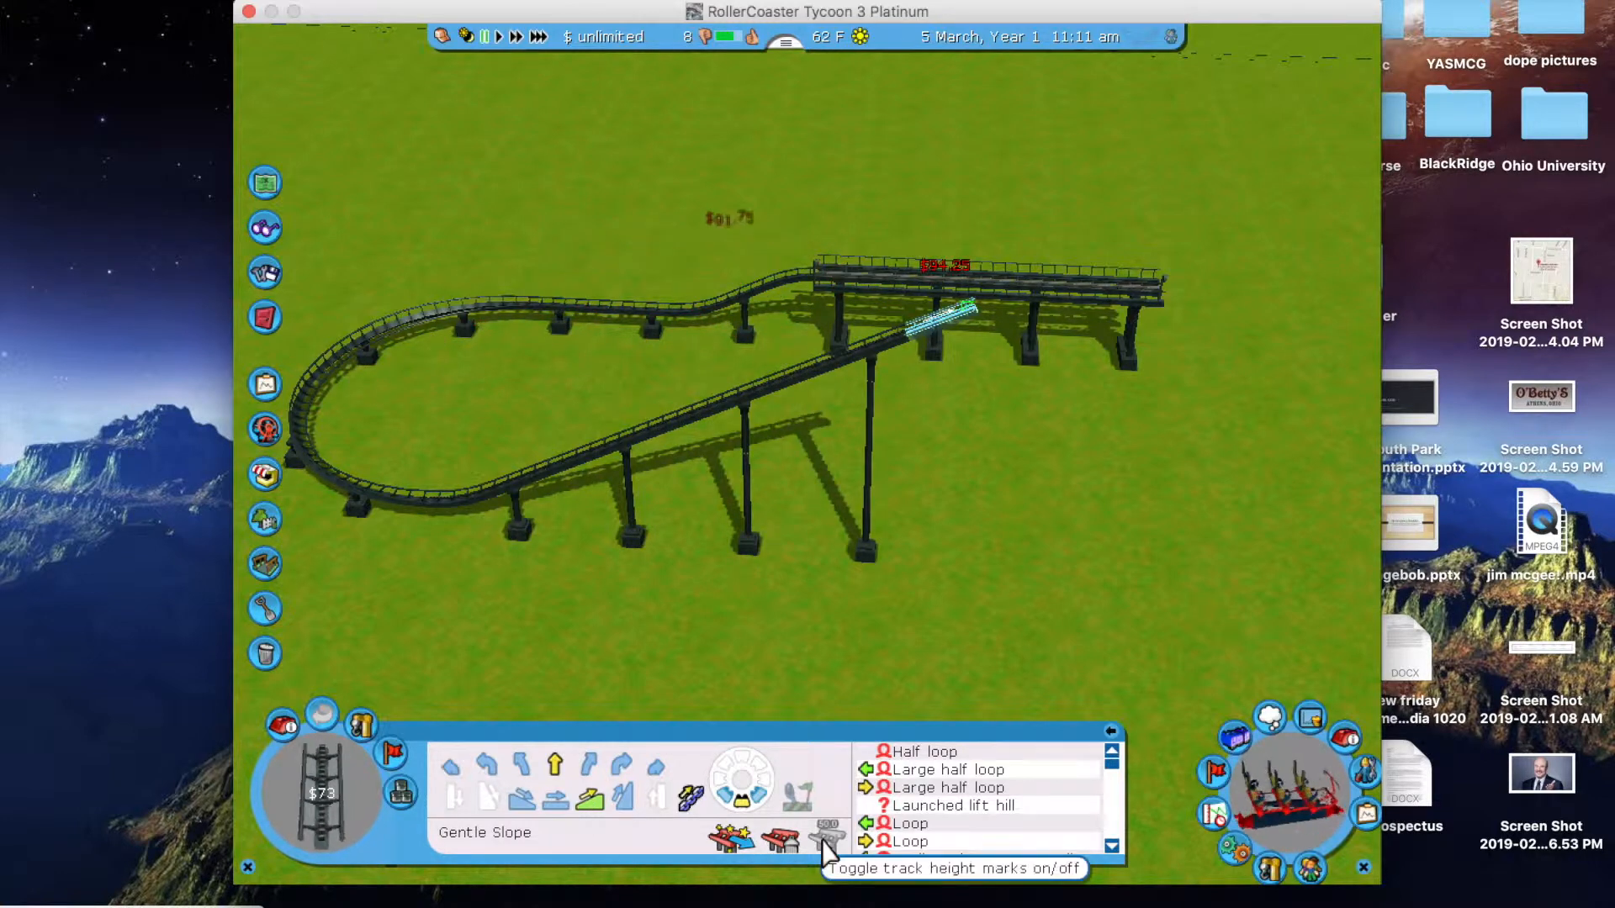
Show track height marks, level the crest near 120 ft, then build the steep drop and hills down.
left_click(826, 840)
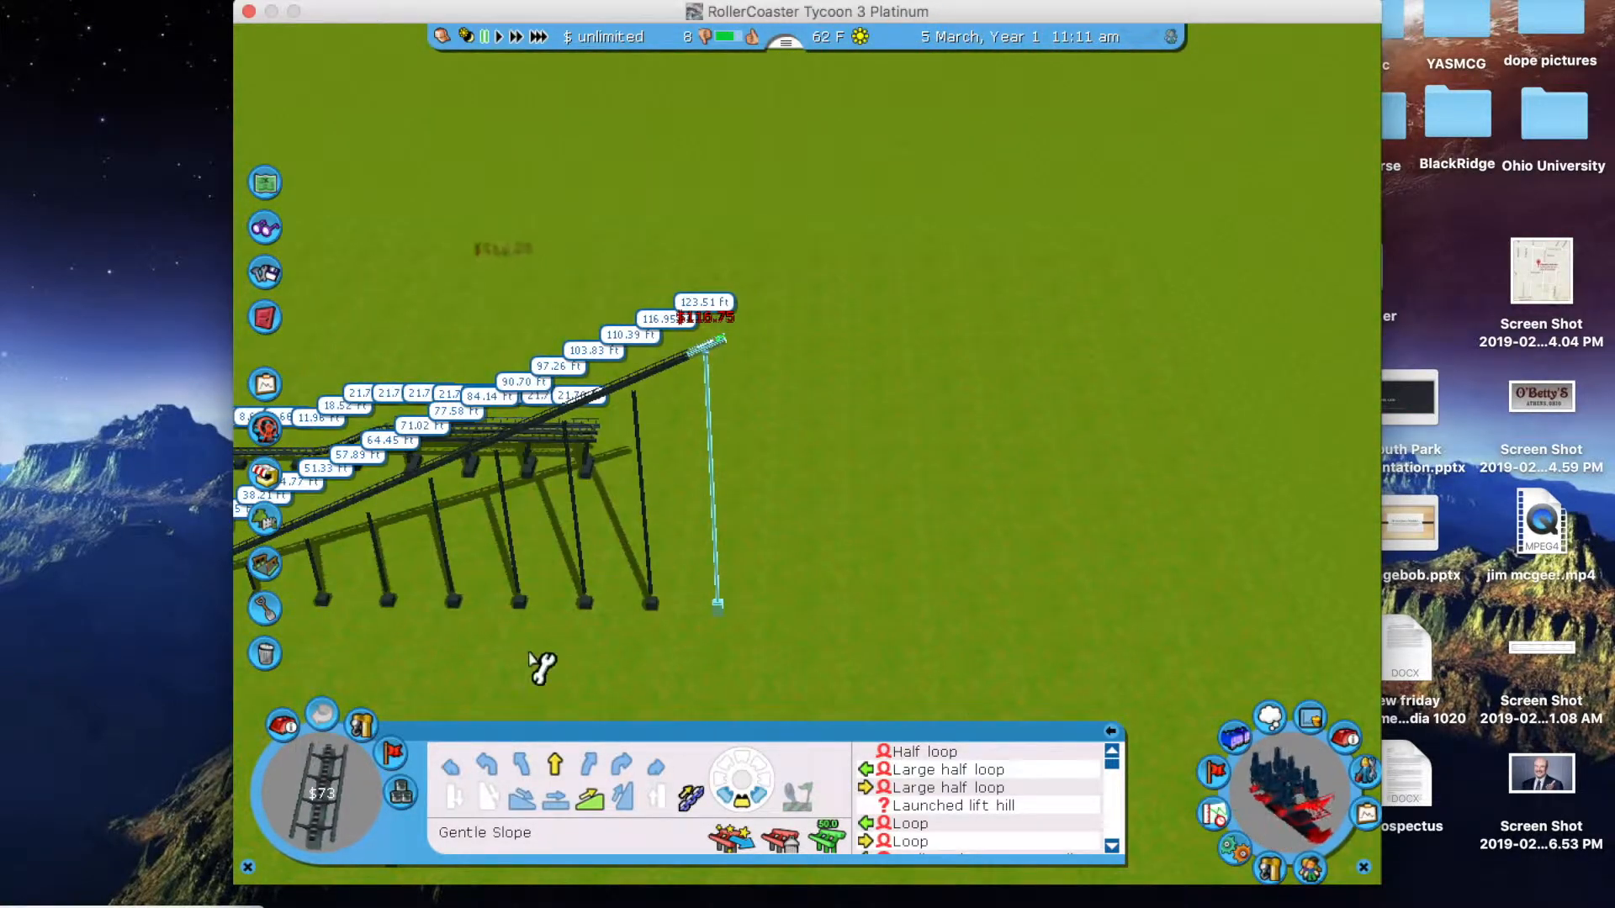
left_click(555, 795)
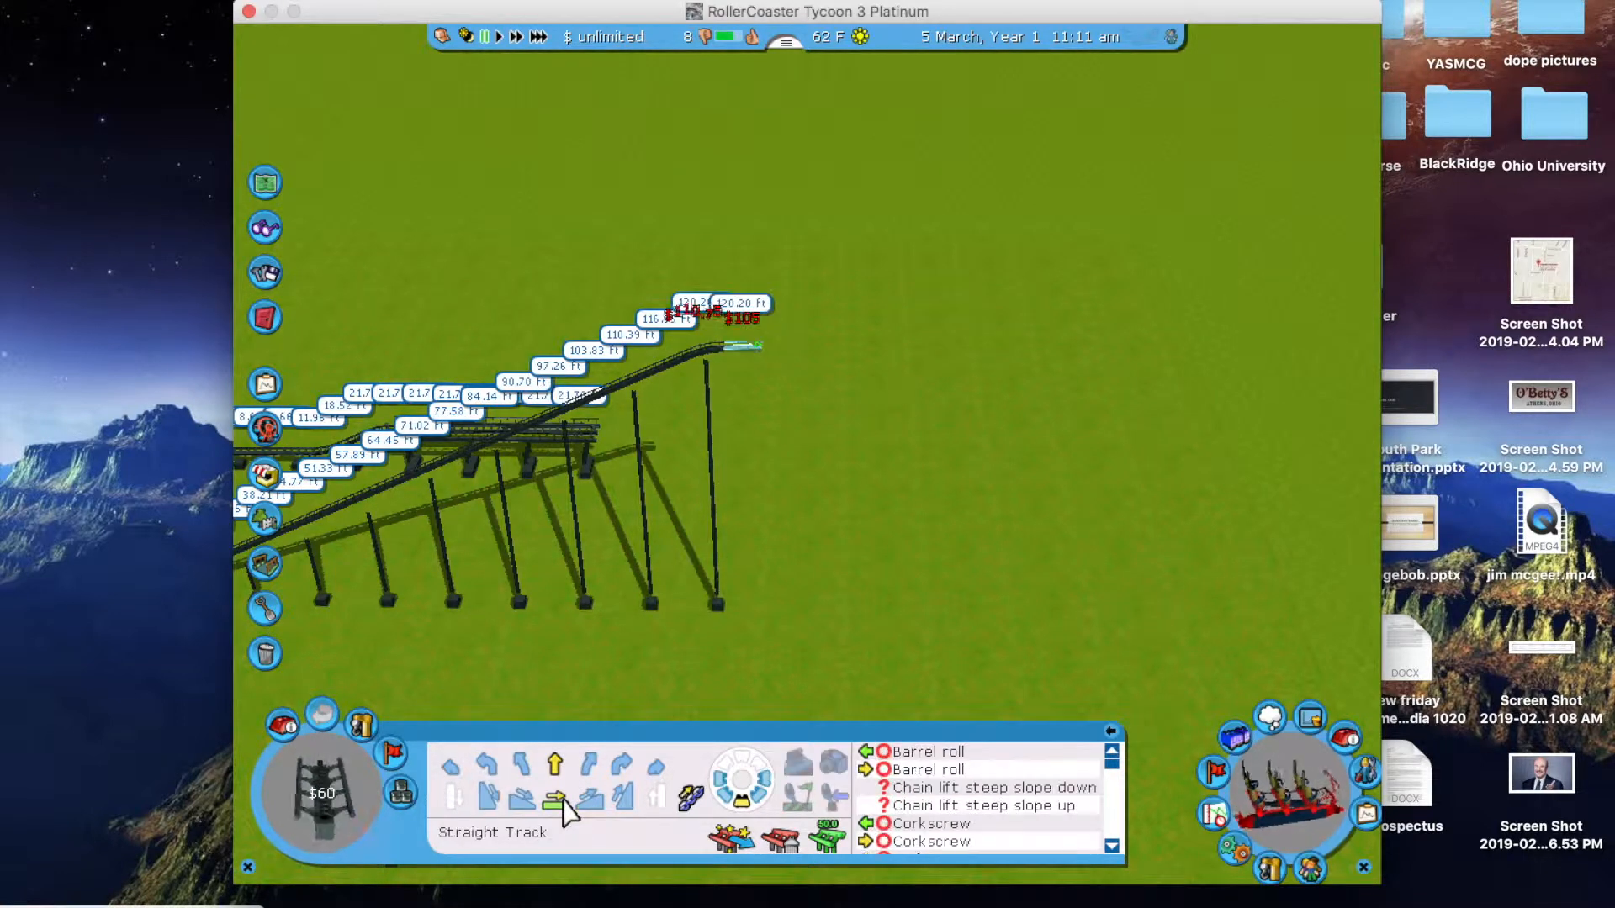
left_click(555, 796)
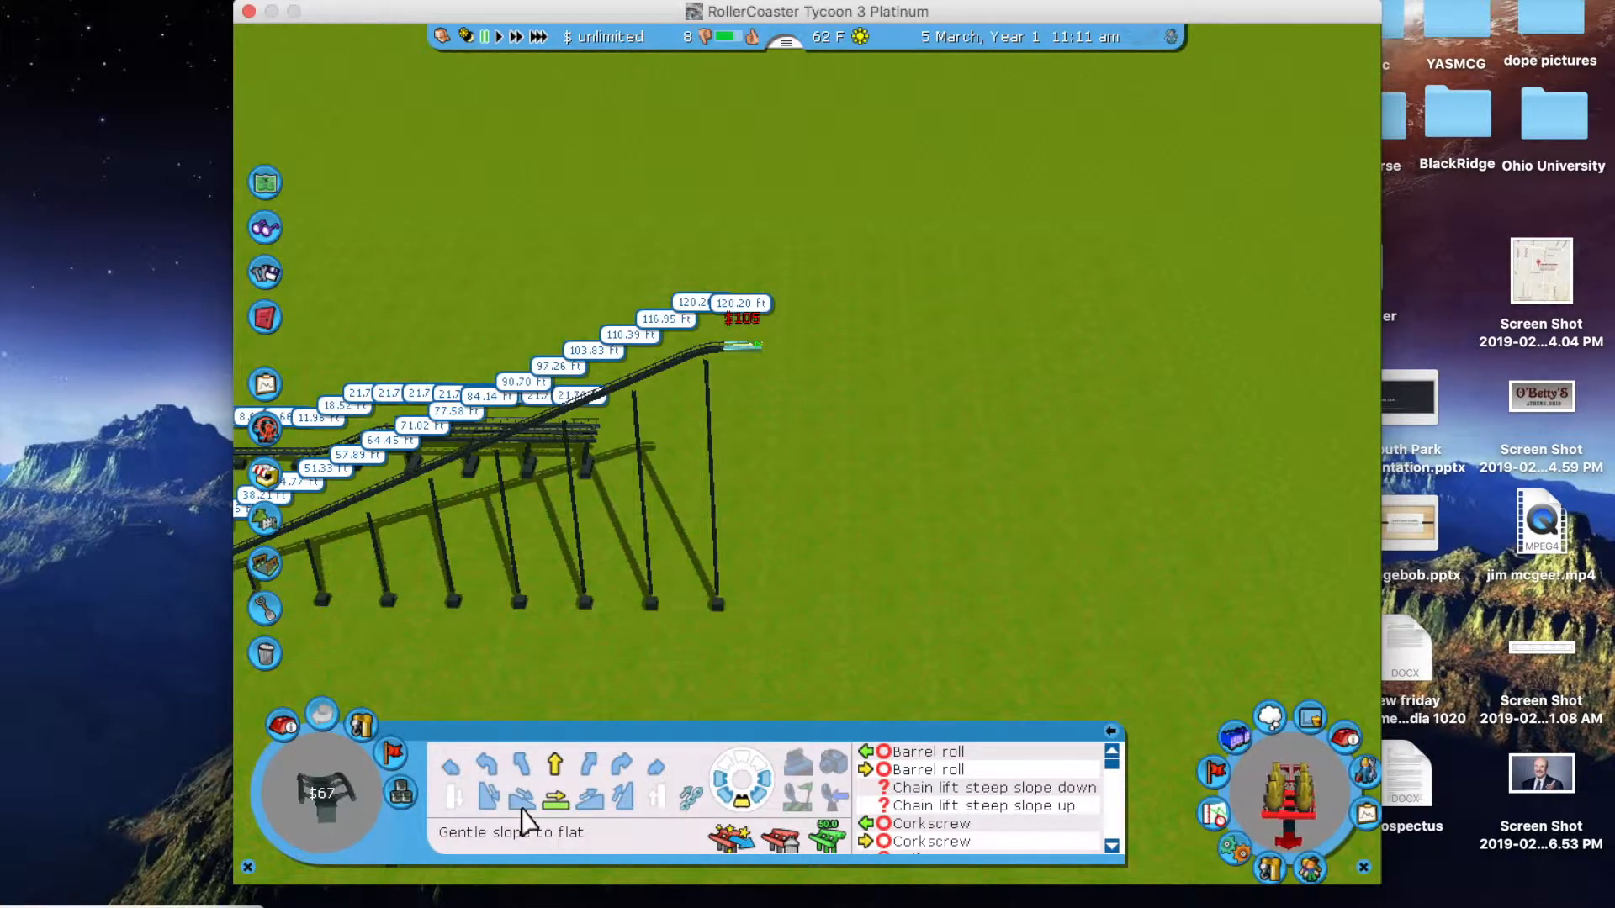
left_click(487, 797)
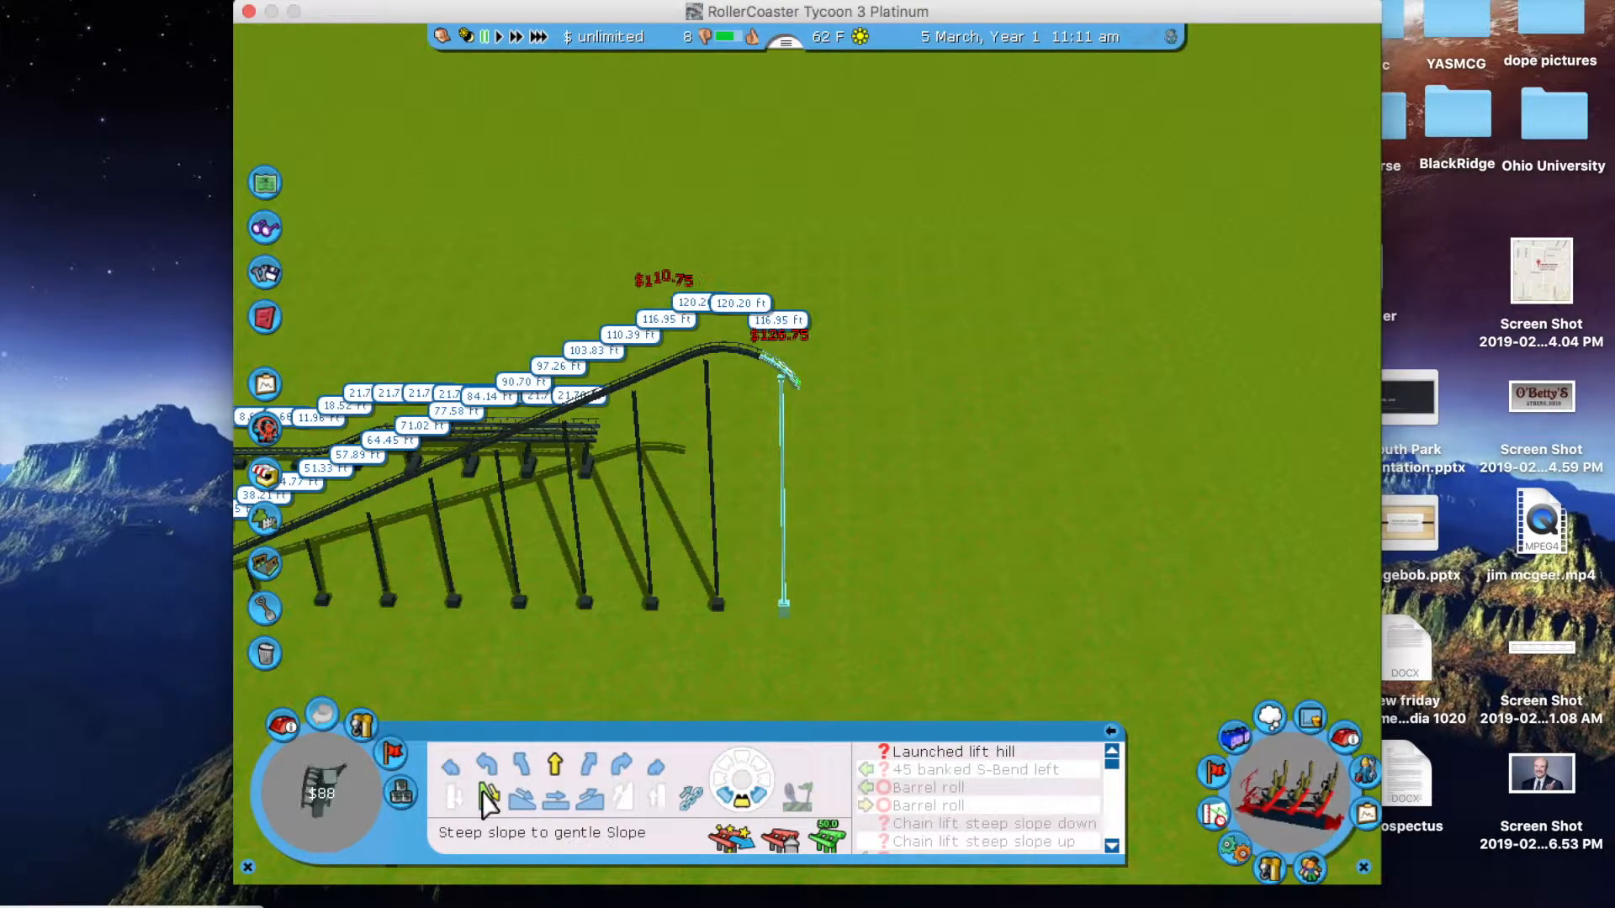
left_click(453, 797)
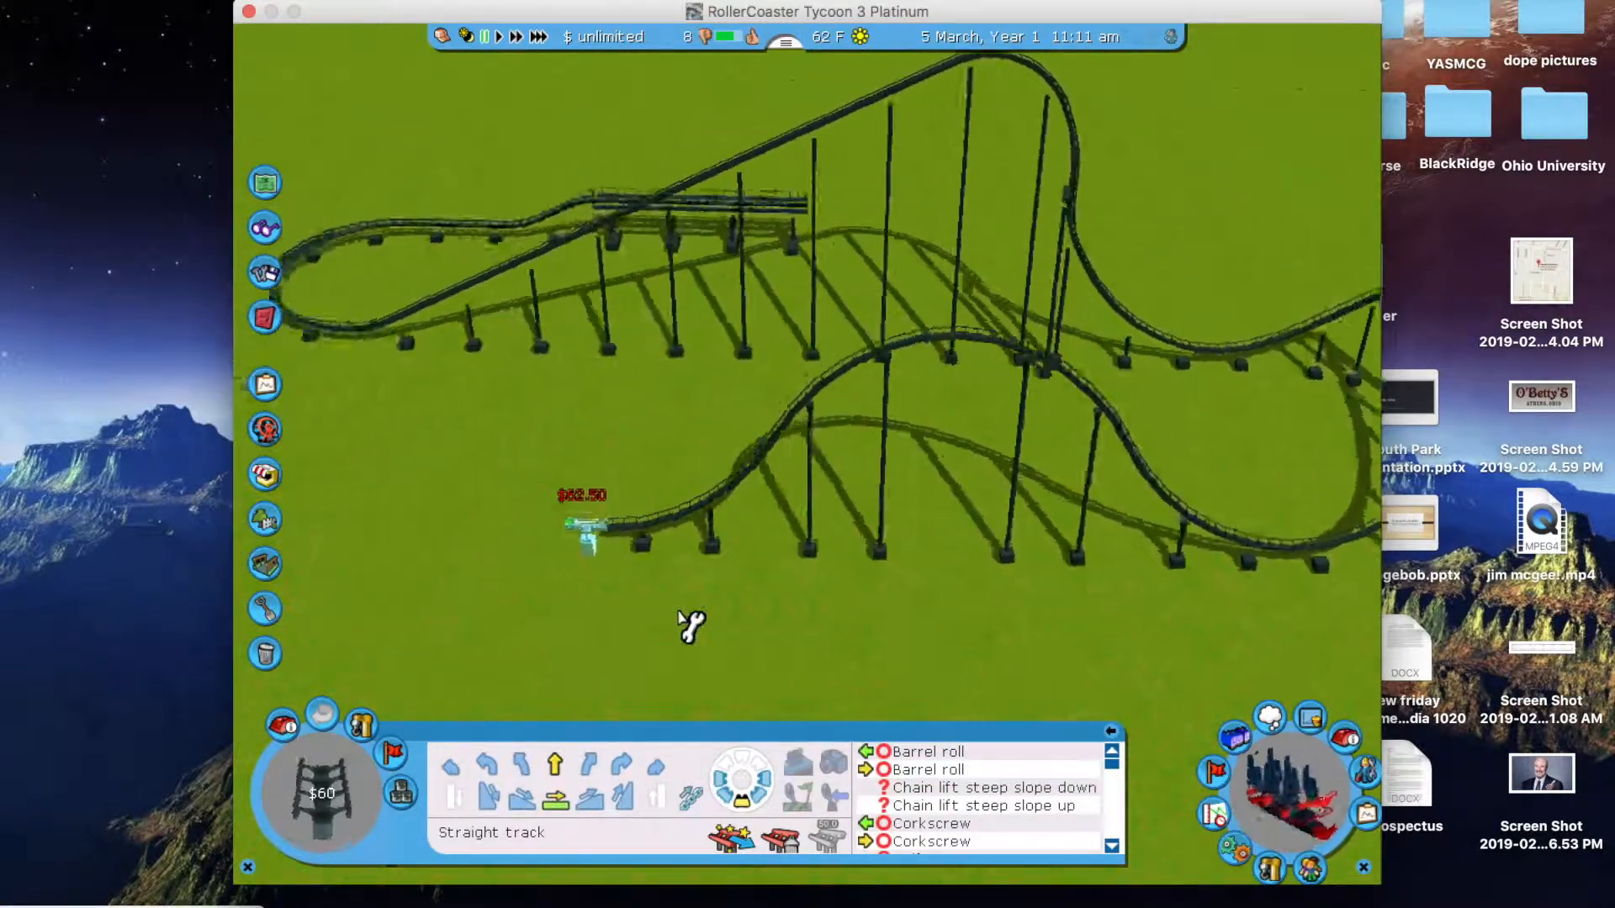
Place the final piece connecting the track into the station, completing the circuit.
left_click(601, 767)
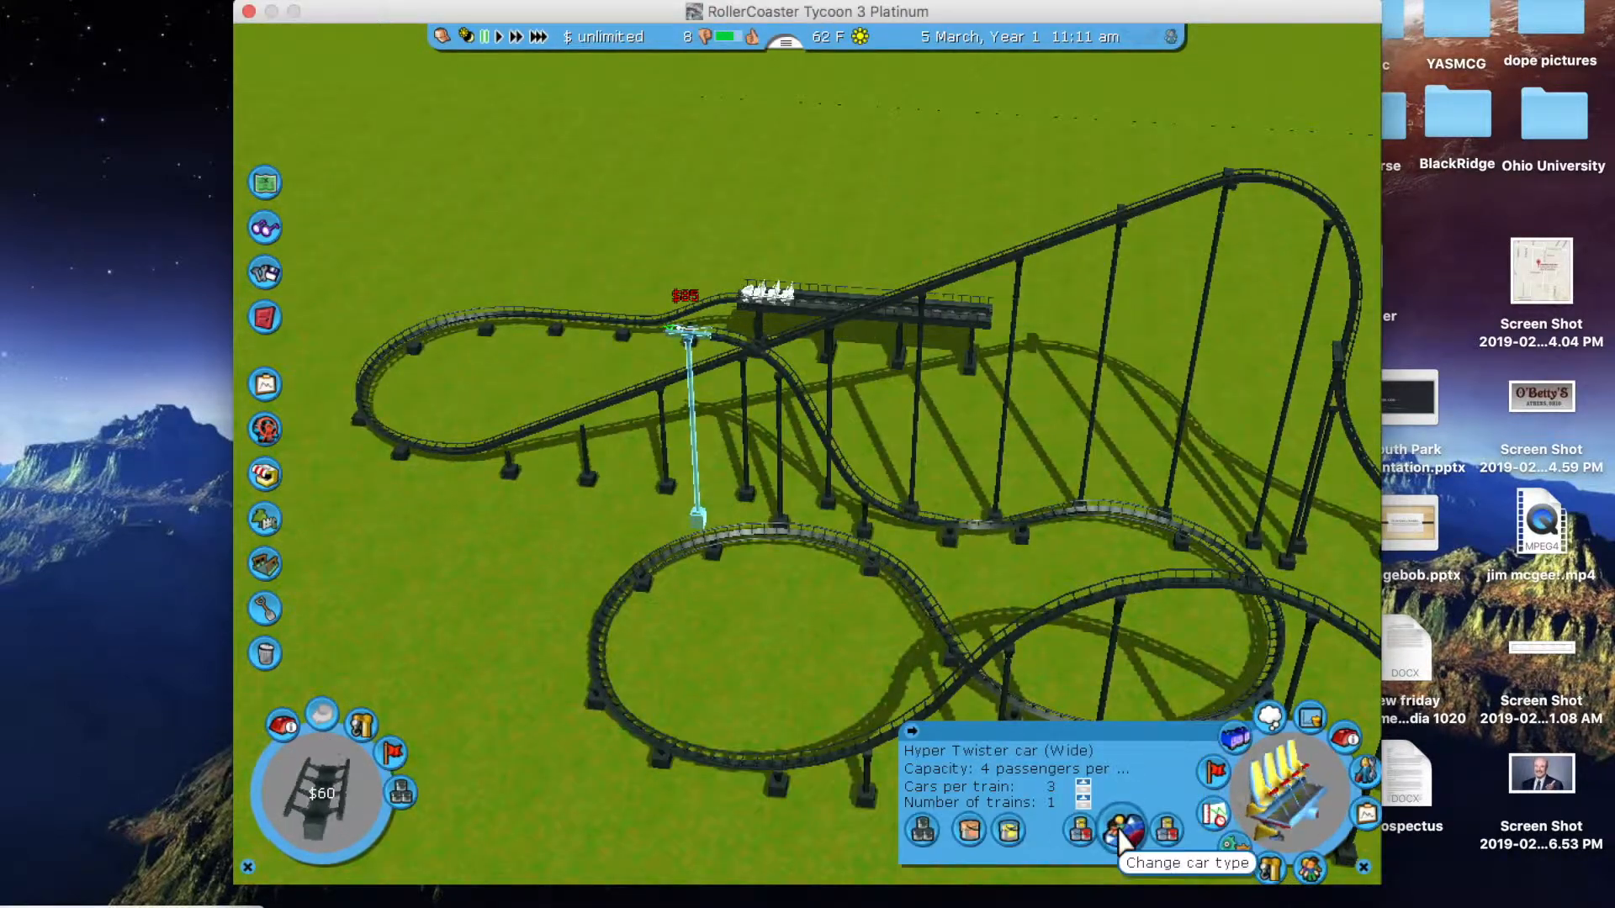
Change the train's car type from the ride window.
left_click(1164, 829)
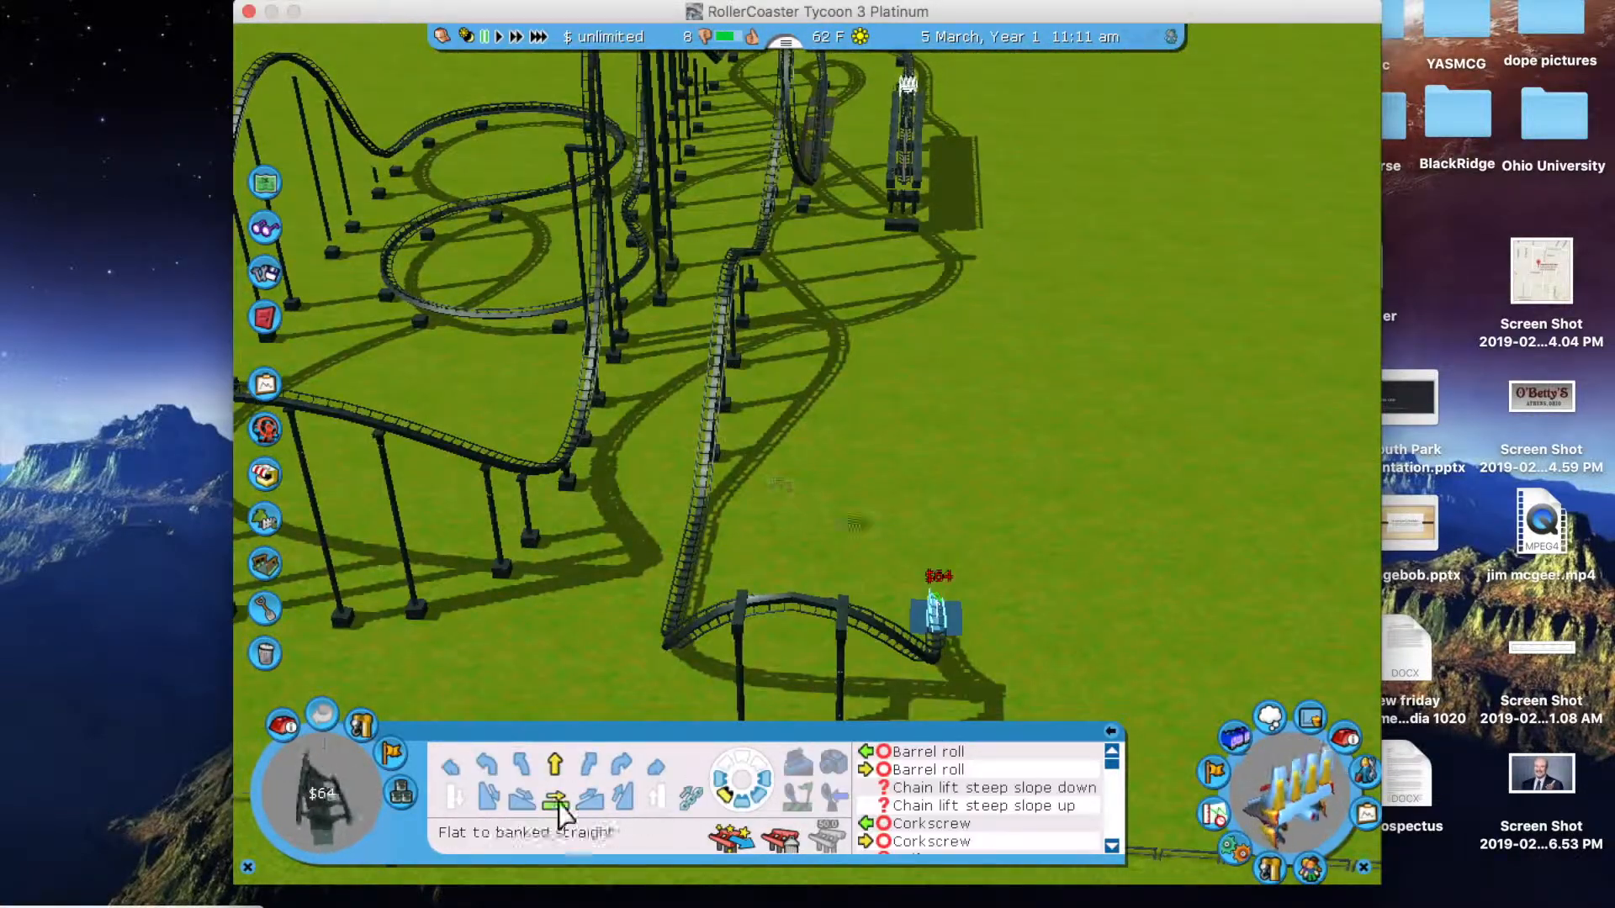
Add a flat-to-banked straight section to the coaster track.
left_click(917, 841)
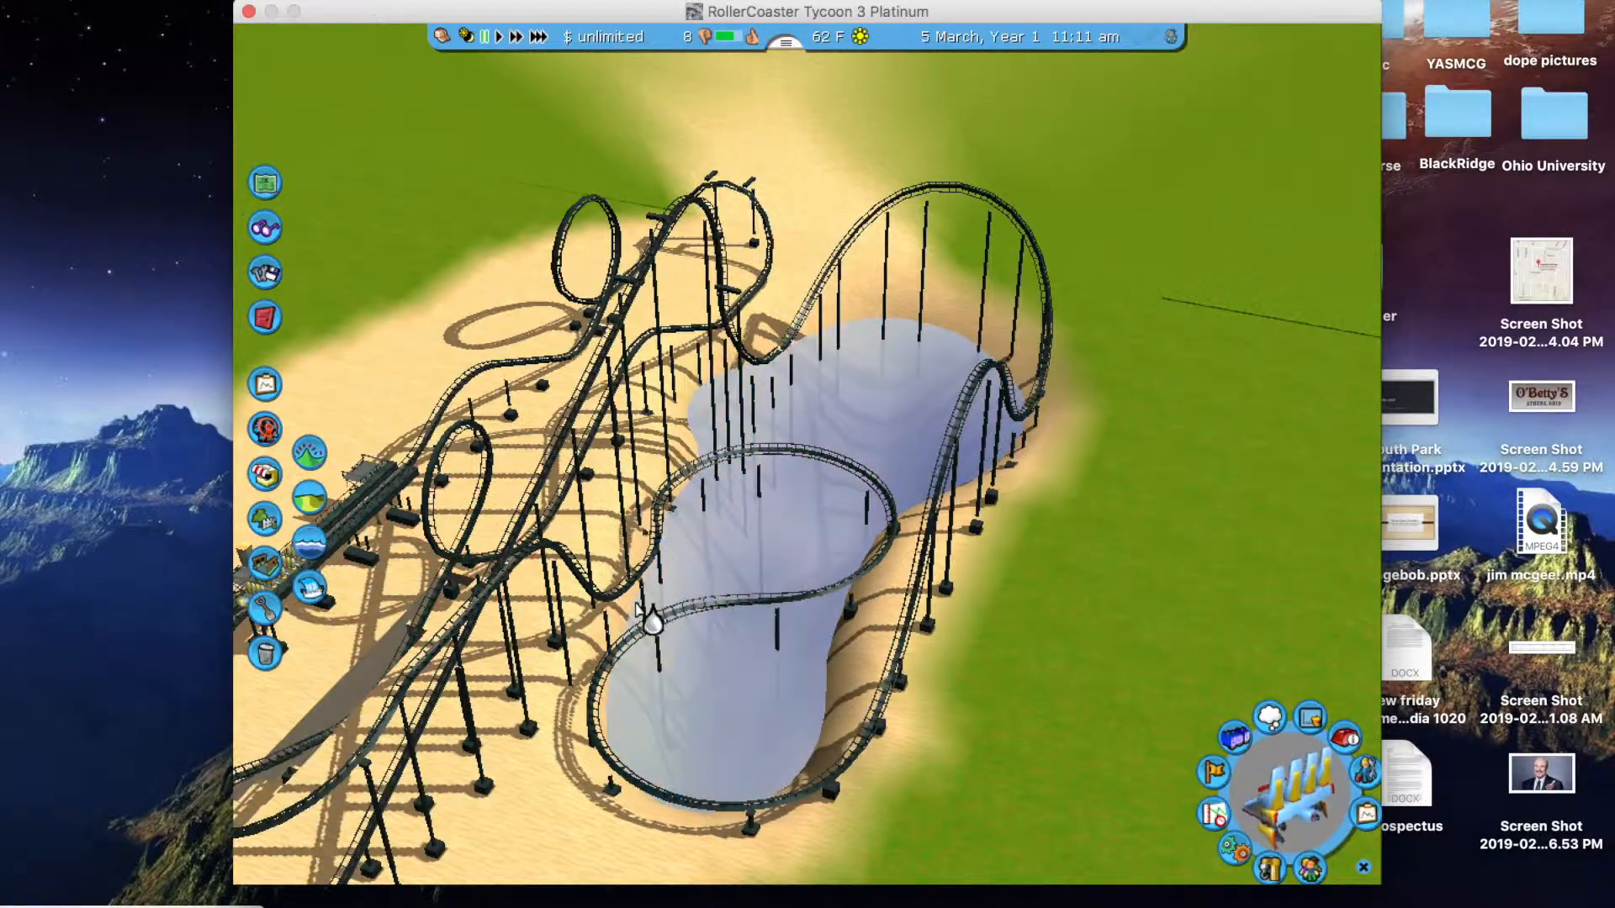
mouse_move(264, 520)
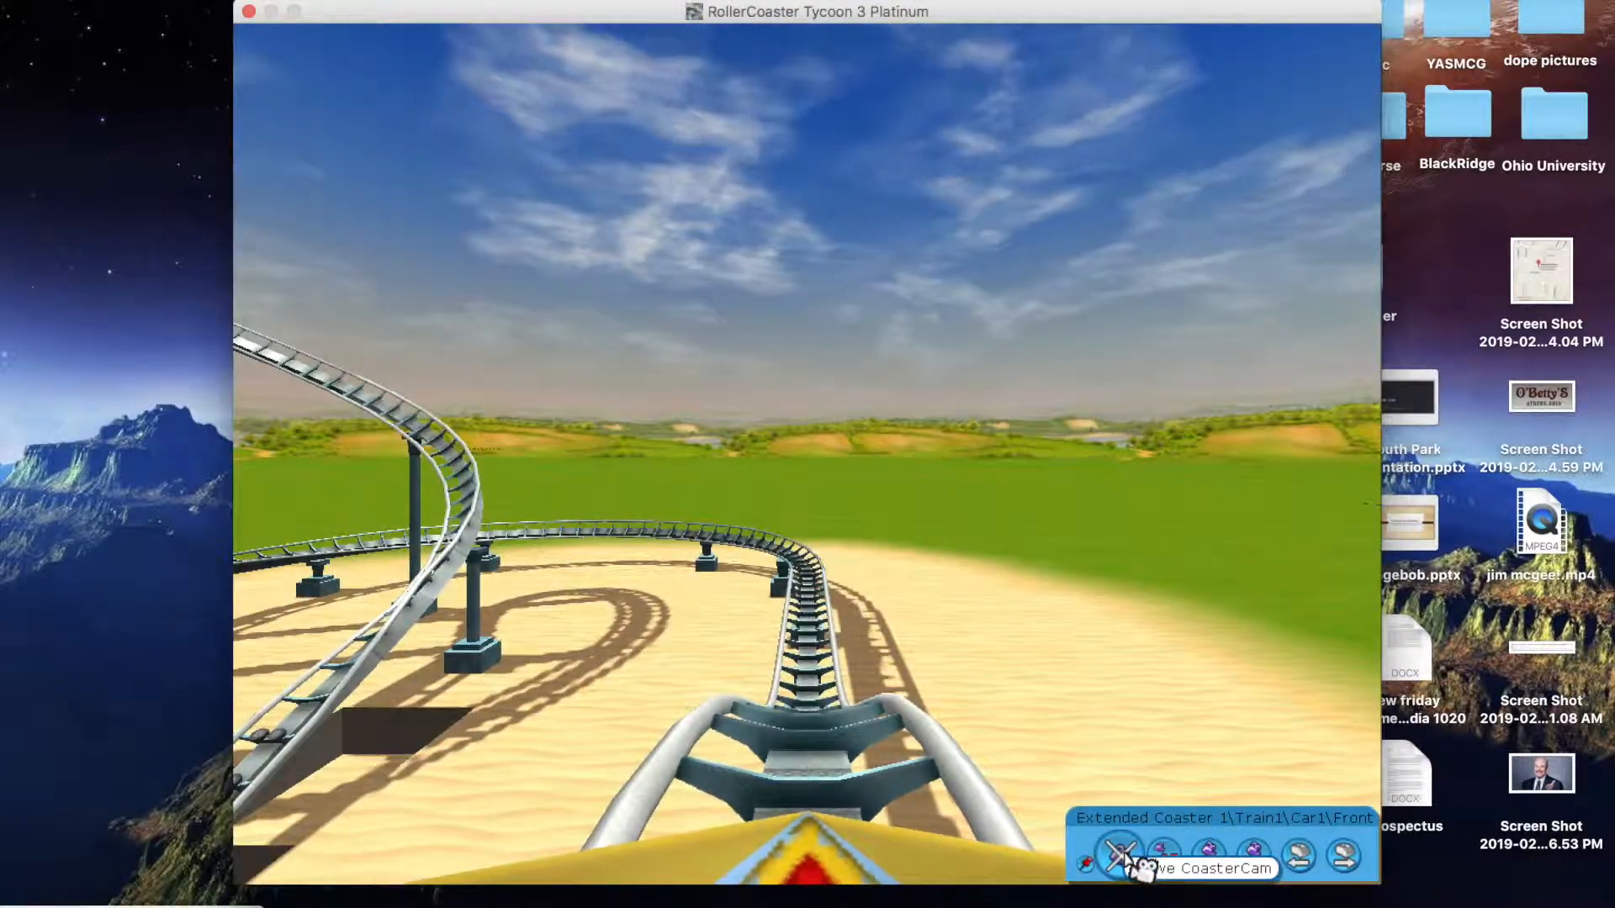
Leave CoasterCam and return to the overhead park view.
left_click(1125, 856)
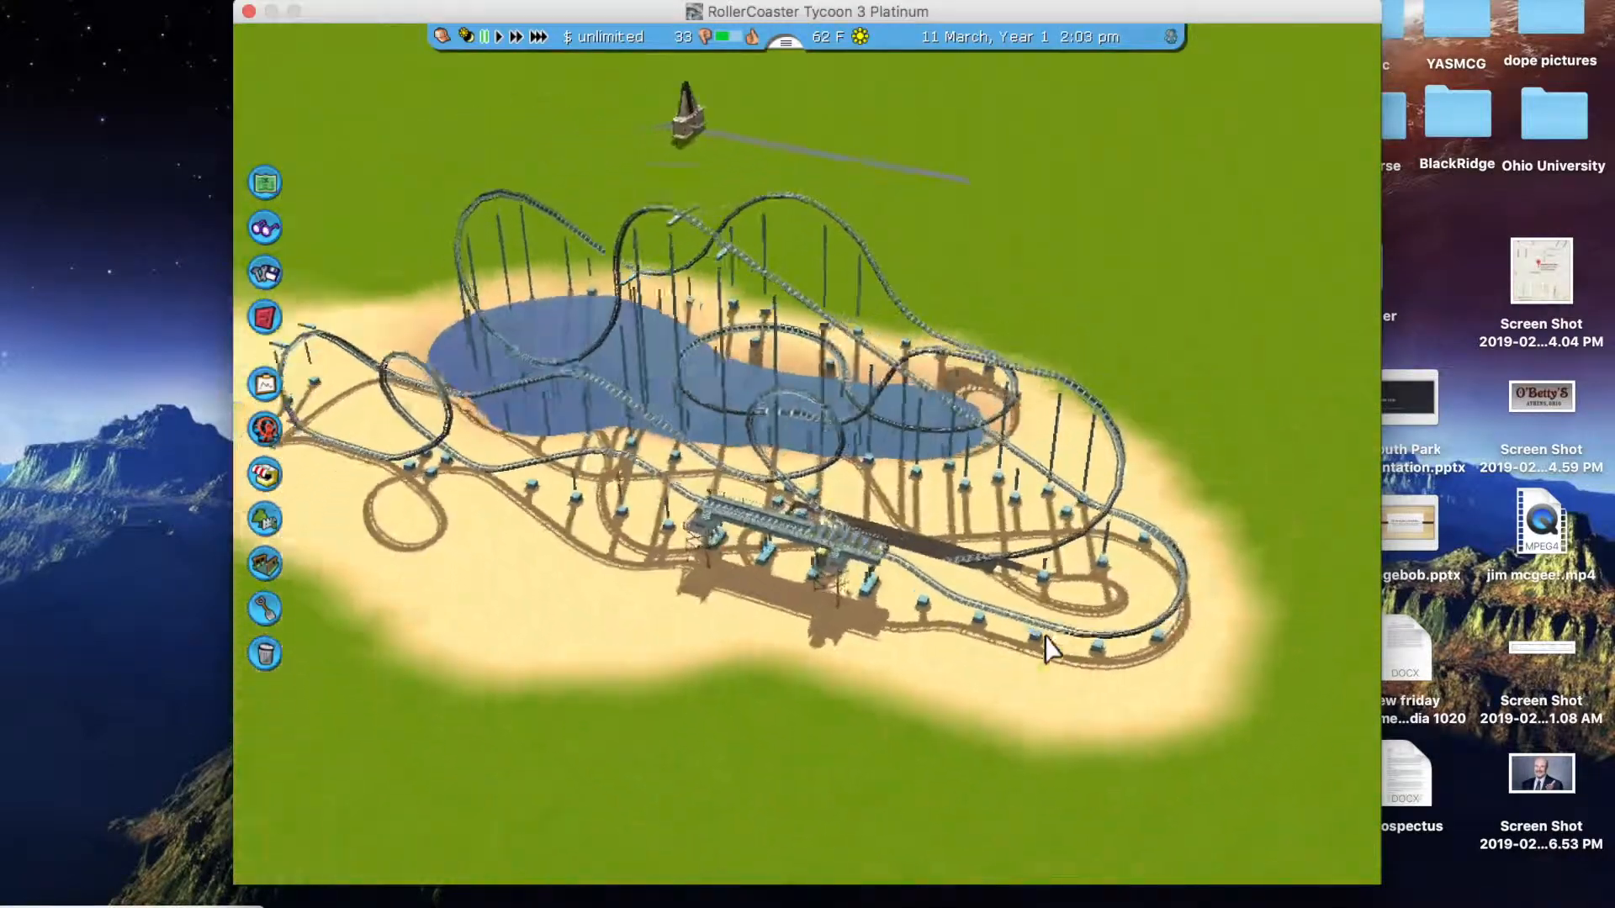